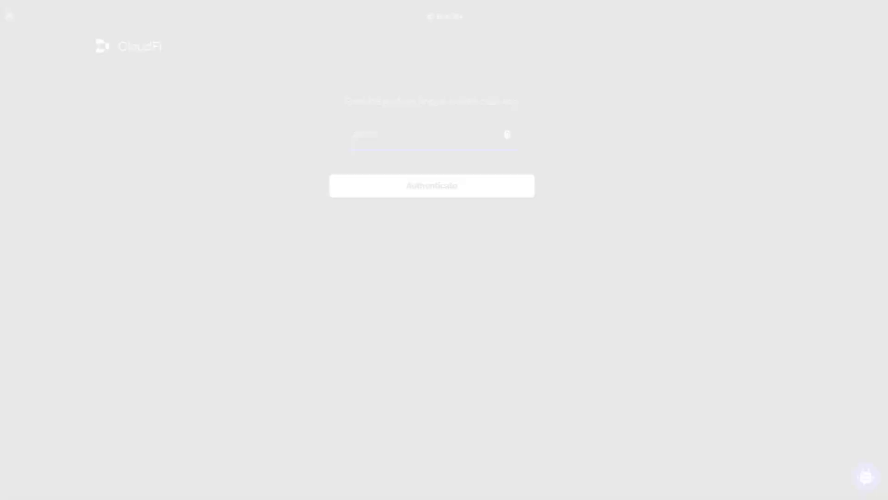
# Submit the authentication code to sign in and reach the dashboard showing $523.41 main balance
pyautogui.click(432, 186)
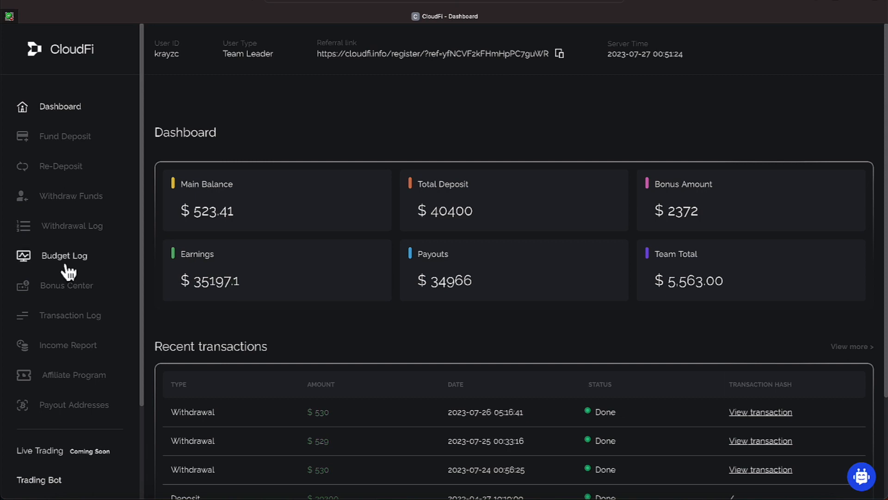
pyautogui.moveTo(97, 276)
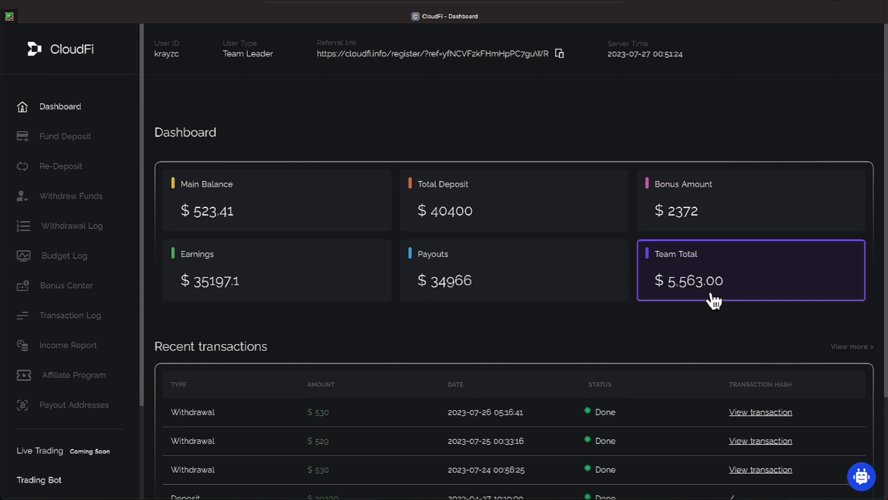
pyautogui.moveTo(513, 293)
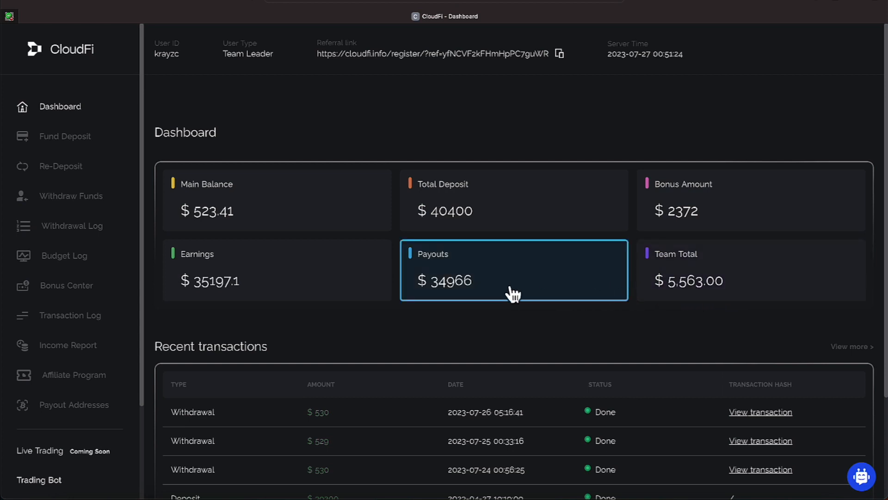
pyautogui.moveTo(513, 299)
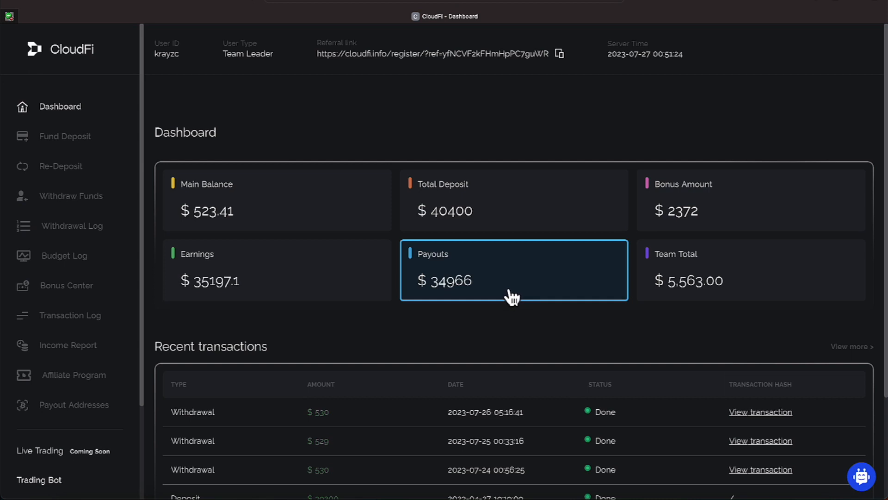
pyautogui.moveTo(508, 298)
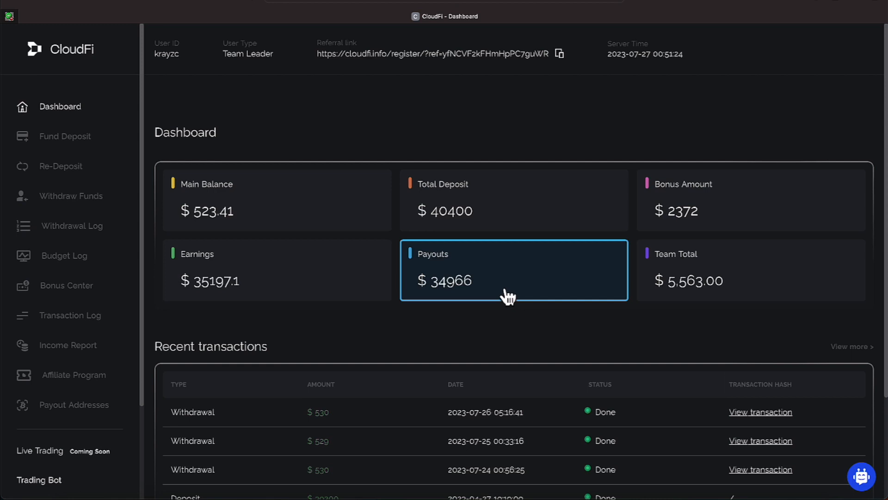
pyautogui.moveTo(509, 296)
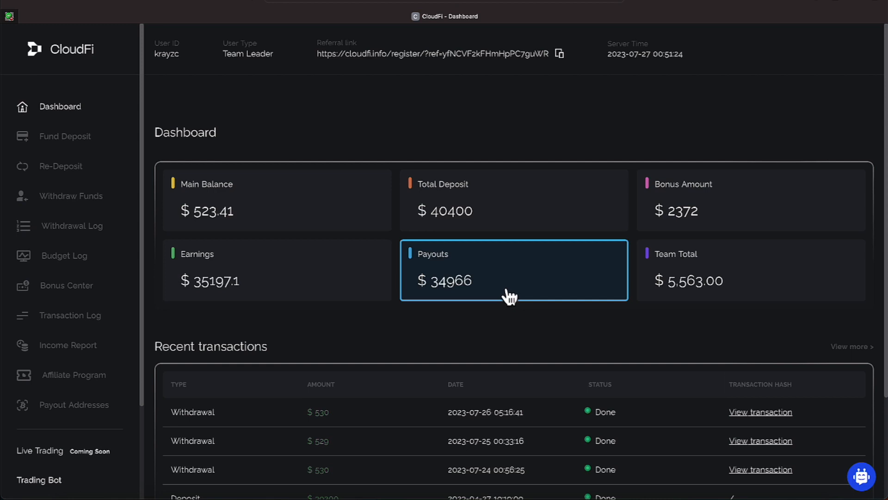
pyautogui.moveTo(479, 301)
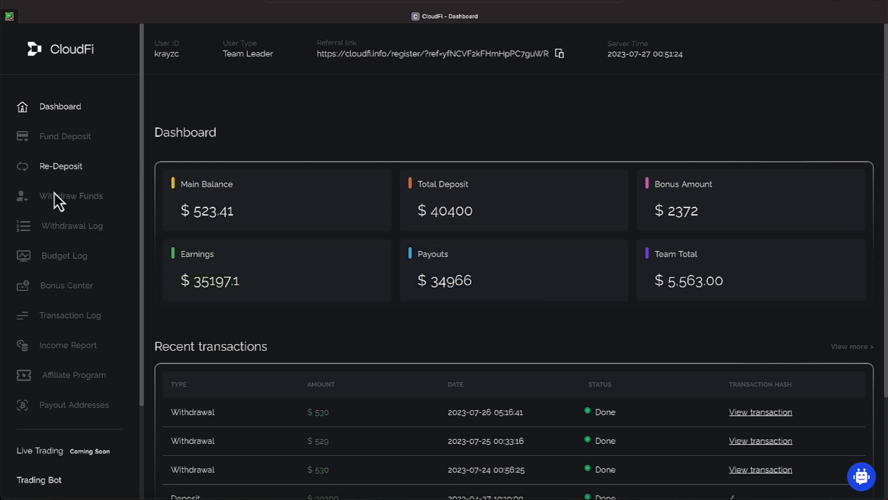
pyautogui.moveTo(61, 298)
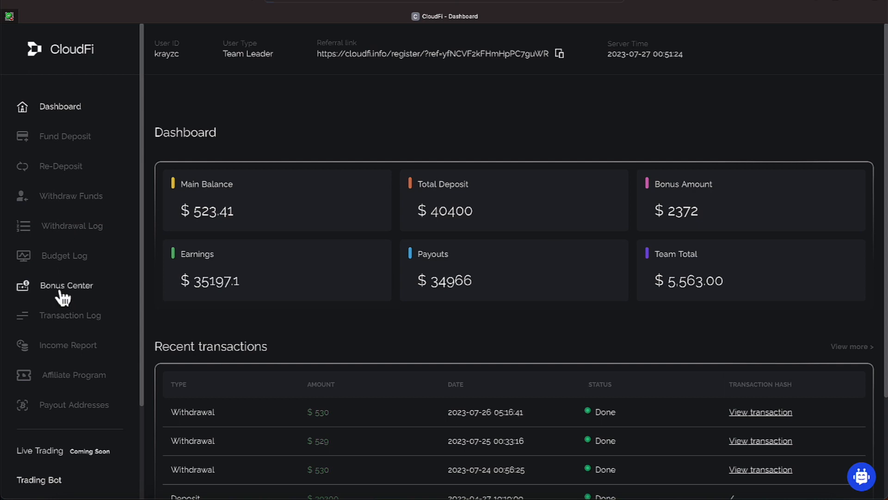
# Open the Bonus Center to withdraw the $29.6 bonus balance
pyautogui.click(66, 285)
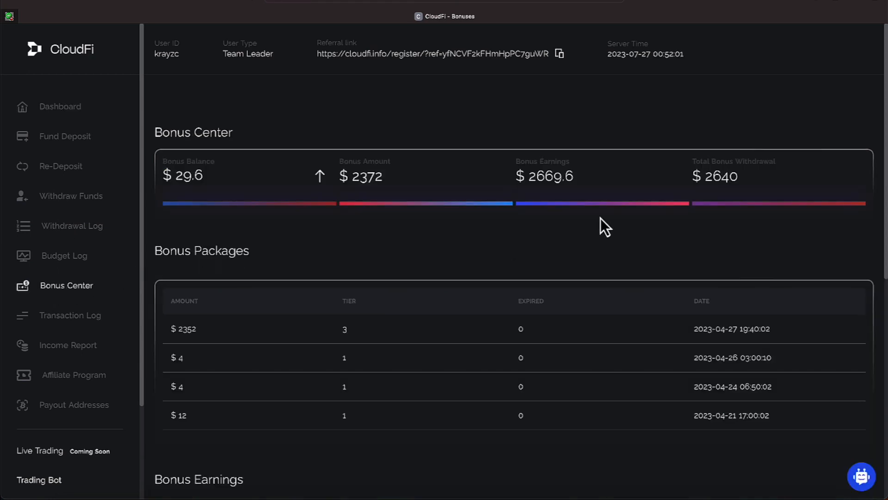
pyautogui.moveTo(558, 201)
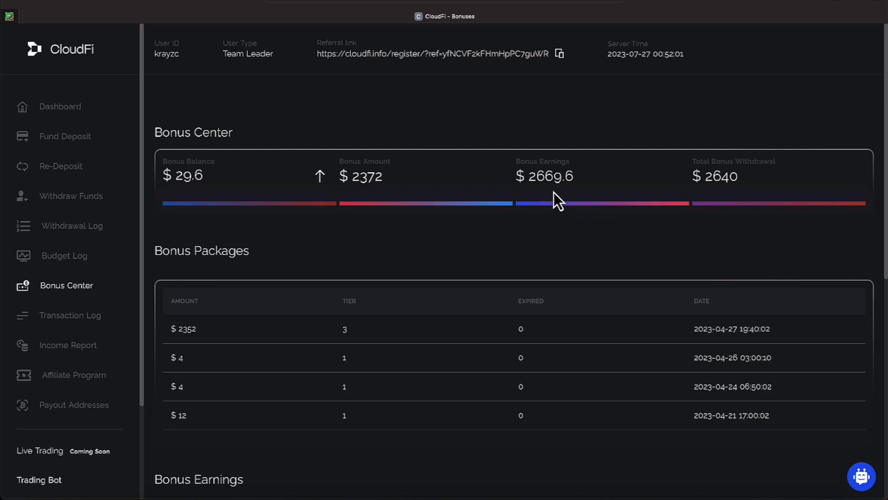
pyautogui.moveTo(551, 198)
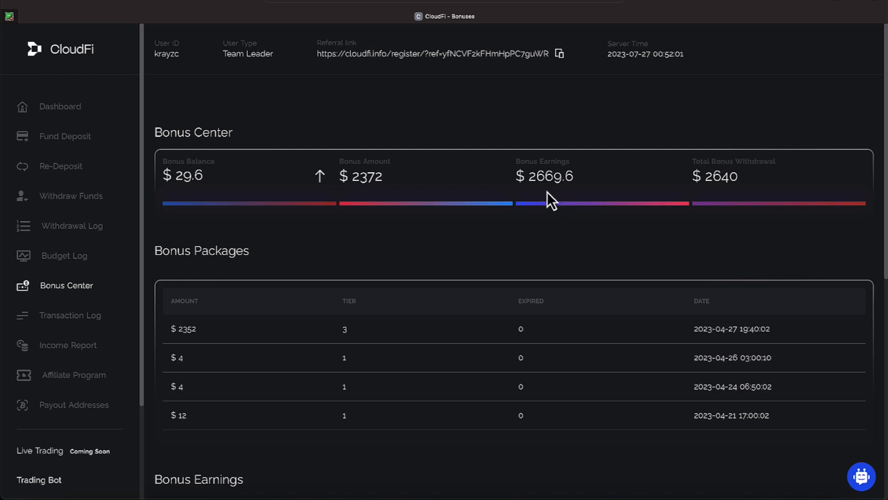
pyautogui.moveTo(565, 195)
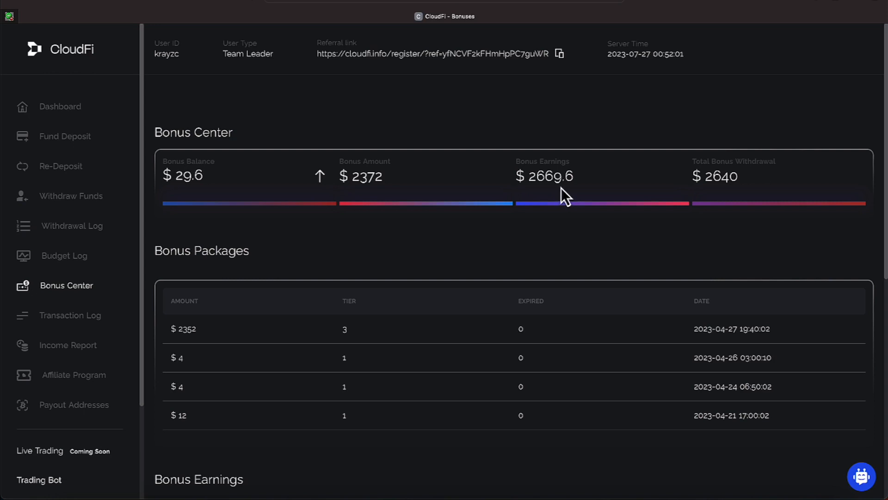
pyautogui.moveTo(729, 197)
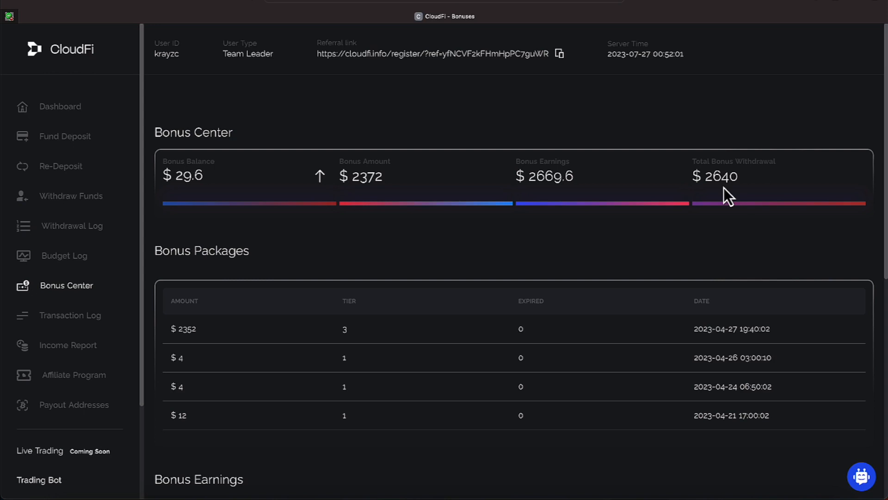
pyautogui.moveTo(91, 109)
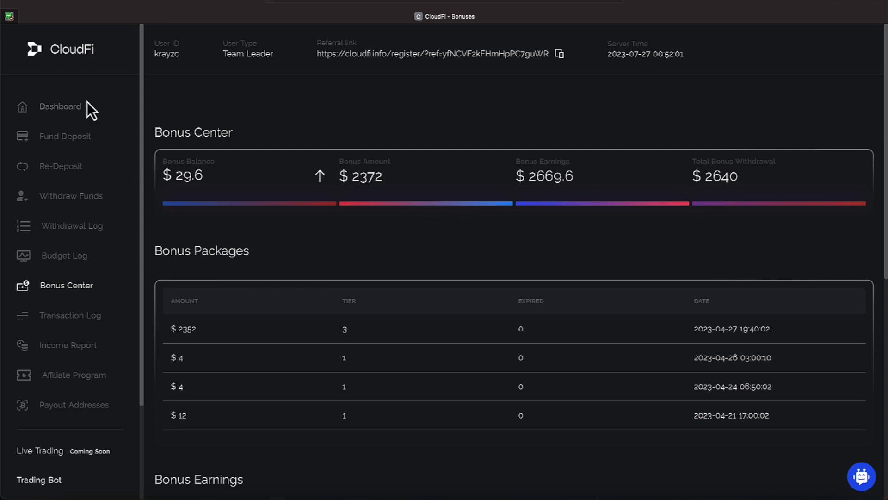
pyautogui.moveTo(123, 104)
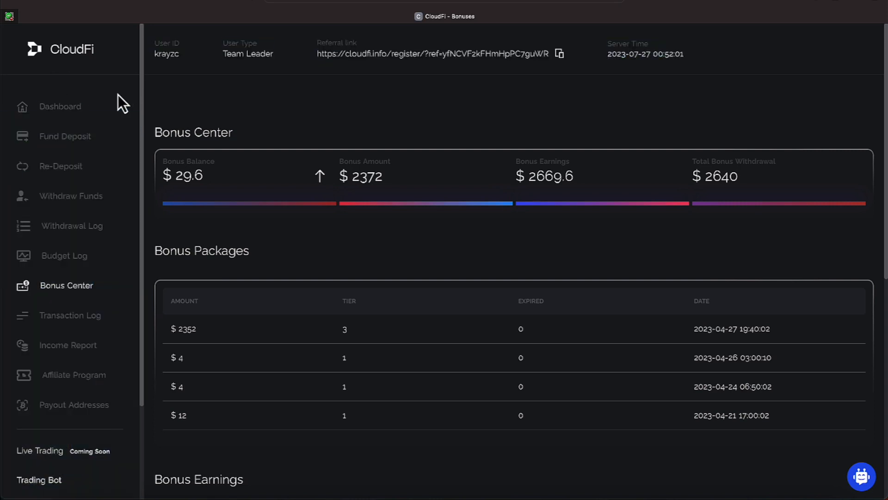
pyautogui.moveTo(309, 215)
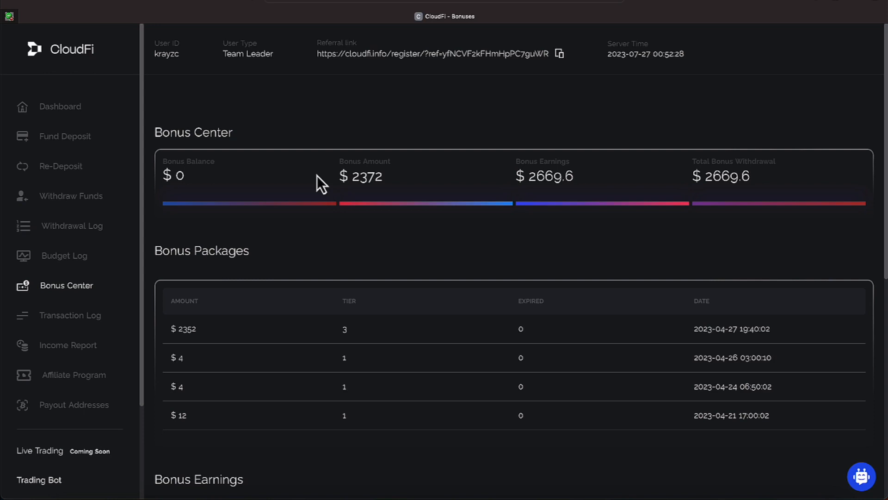
pyautogui.moveTo(701, 228)
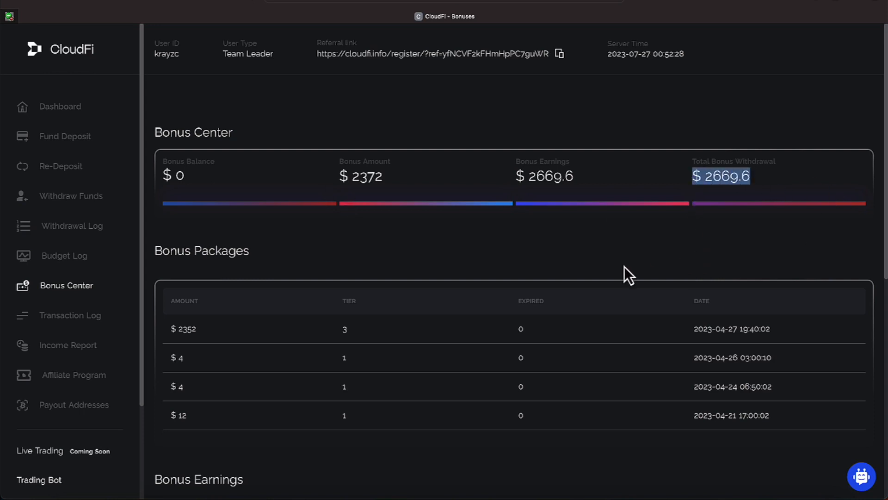
pyautogui.moveTo(347, 265)
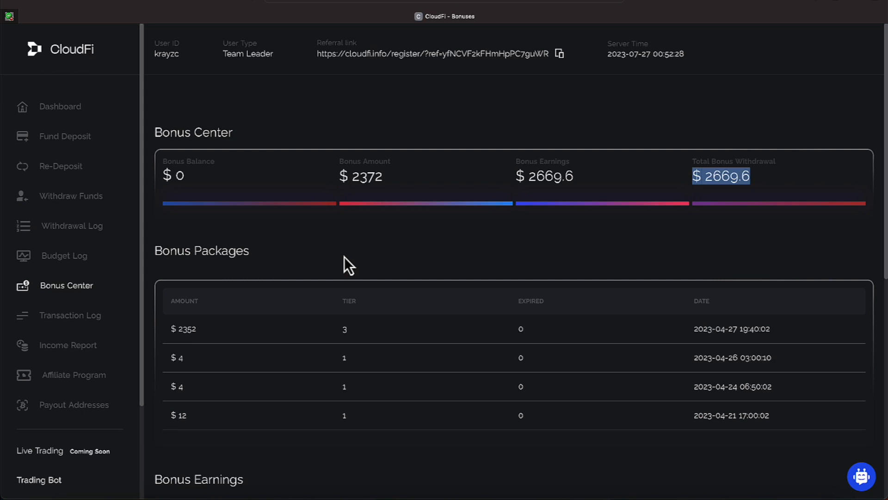
pyautogui.moveTo(195, 205)
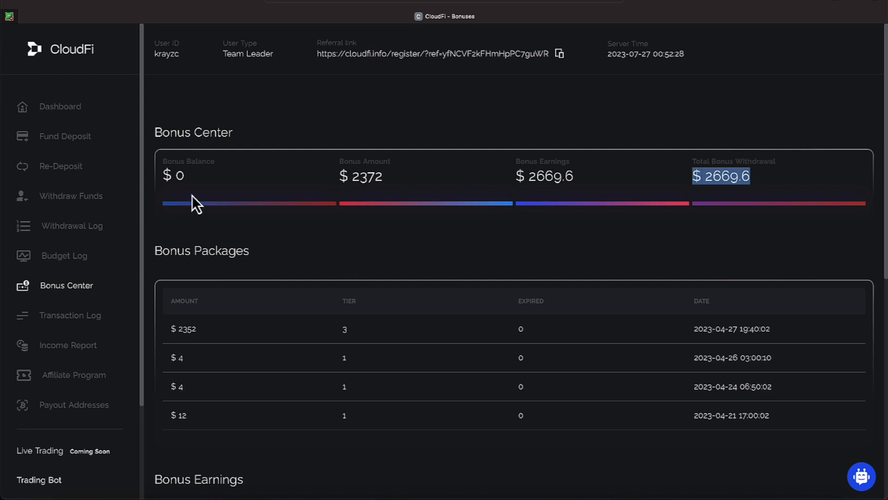
pyautogui.moveTo(60, 106)
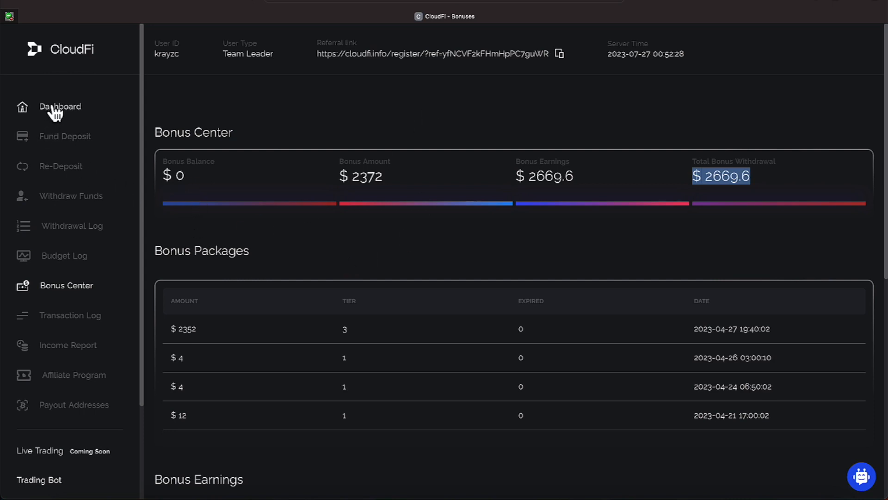
# Return to the Dashboard and confirm the main balance now reads $553.01
pyautogui.click(59, 107)
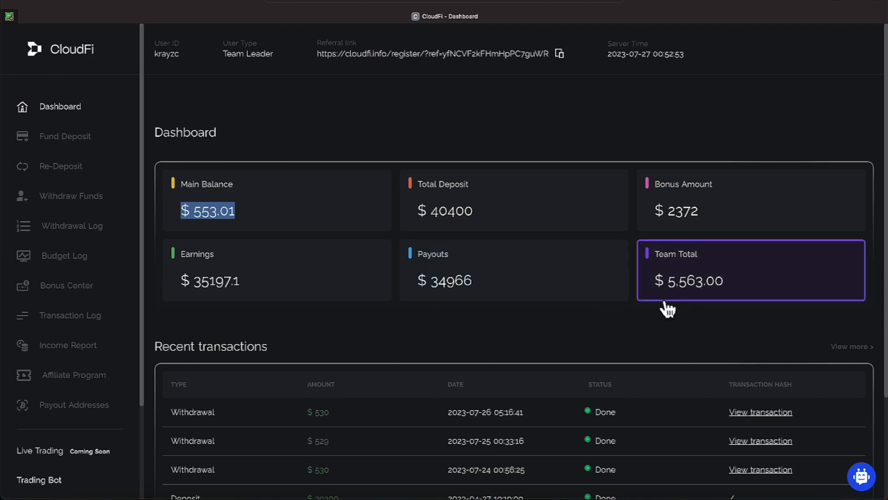
pyautogui.moveTo(648, 323)
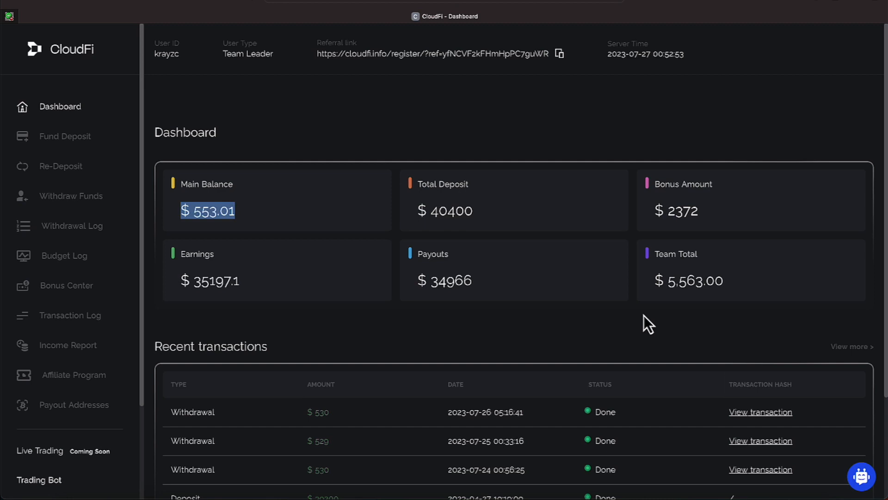
pyautogui.moveTo(576, 267)
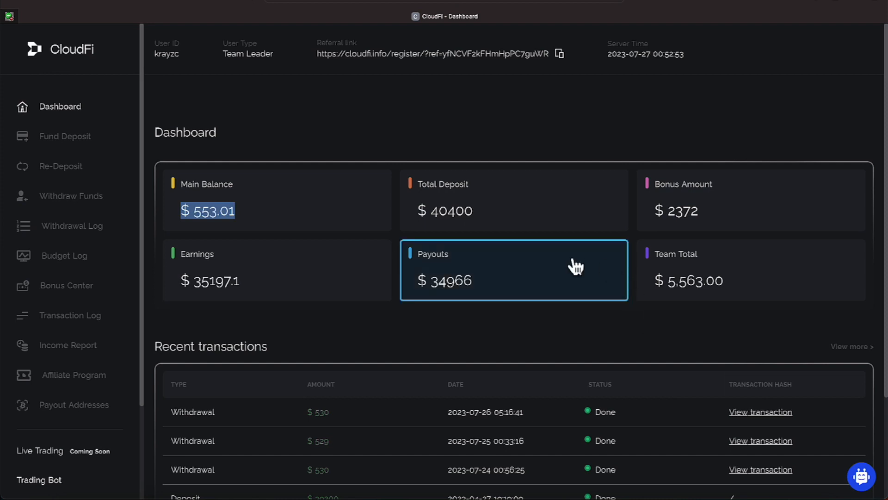
pyautogui.moveTo(465, 305)
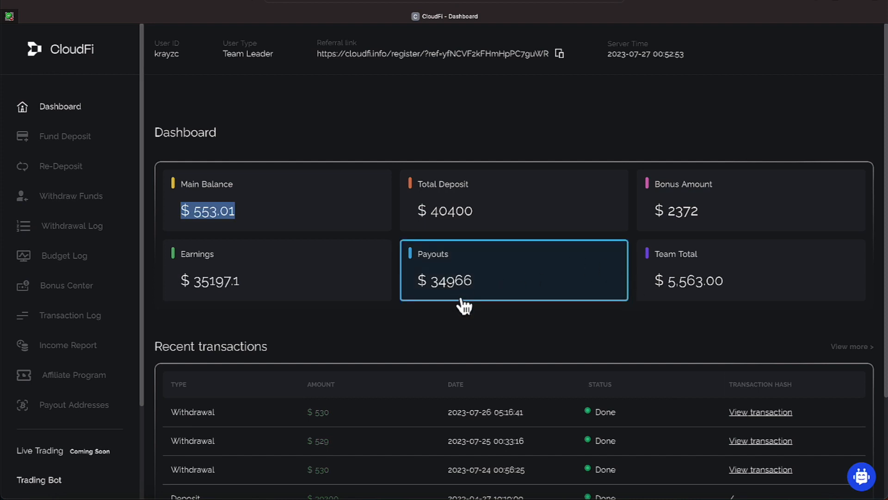
pyautogui.moveTo(453, 300)
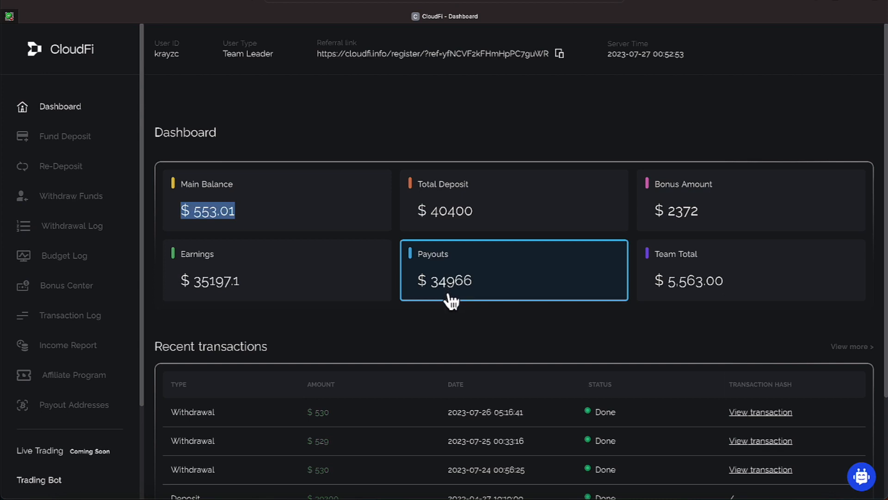
pyautogui.moveTo(214, 212)
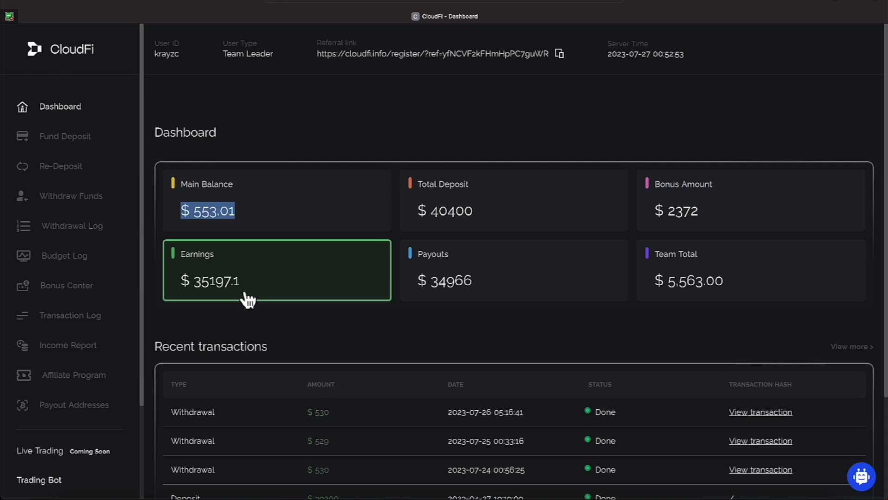
pyautogui.moveTo(249, 298)
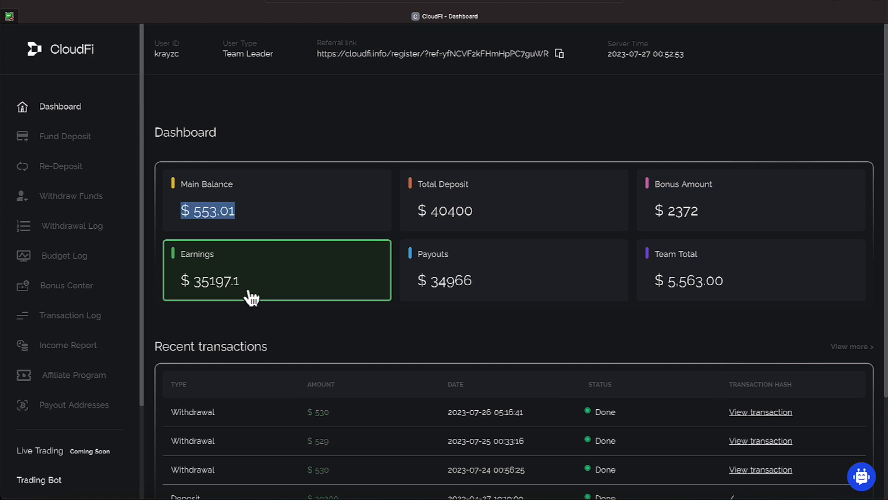
pyautogui.moveTo(769, 215)
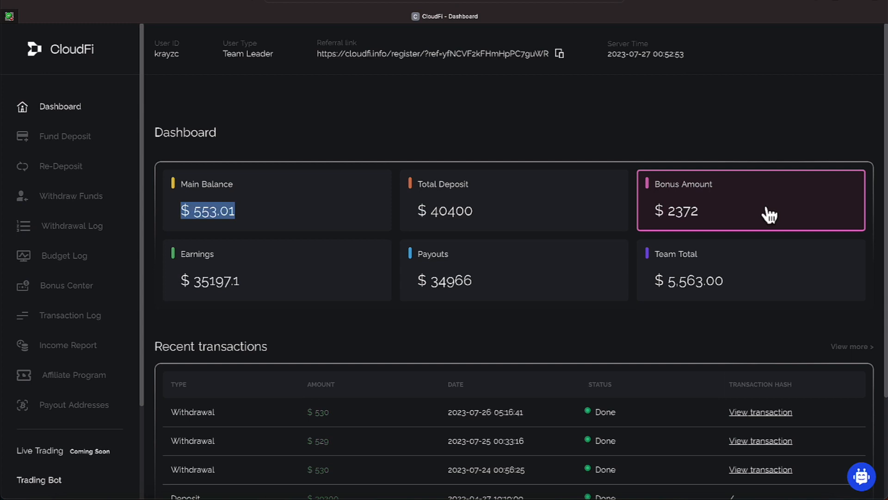
pyautogui.moveTo(494, 212)
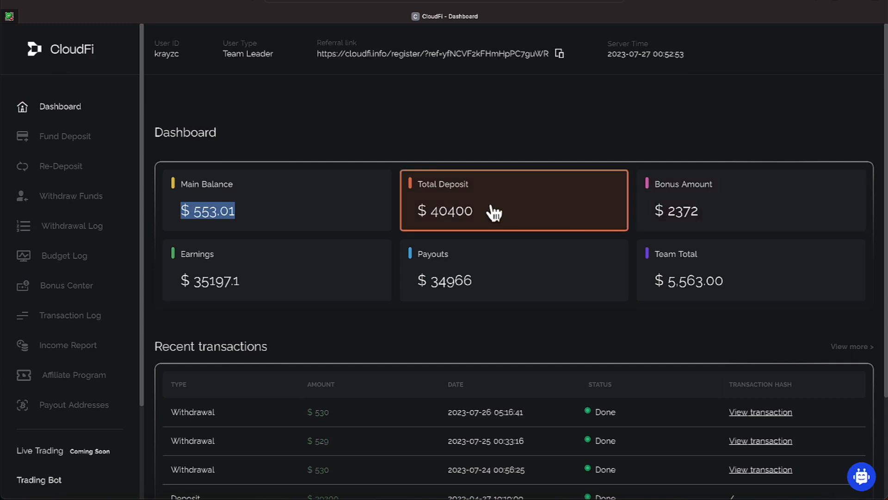
pyautogui.moveTo(267, 227)
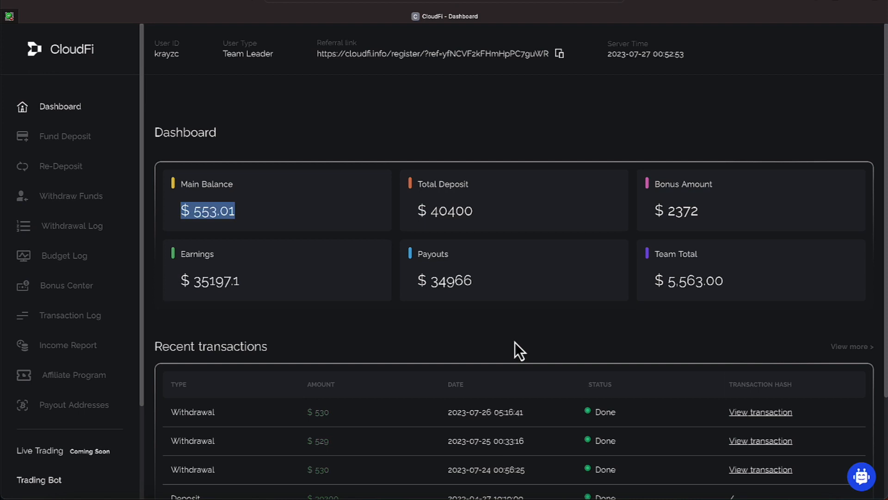
pyautogui.moveTo(426, 367)
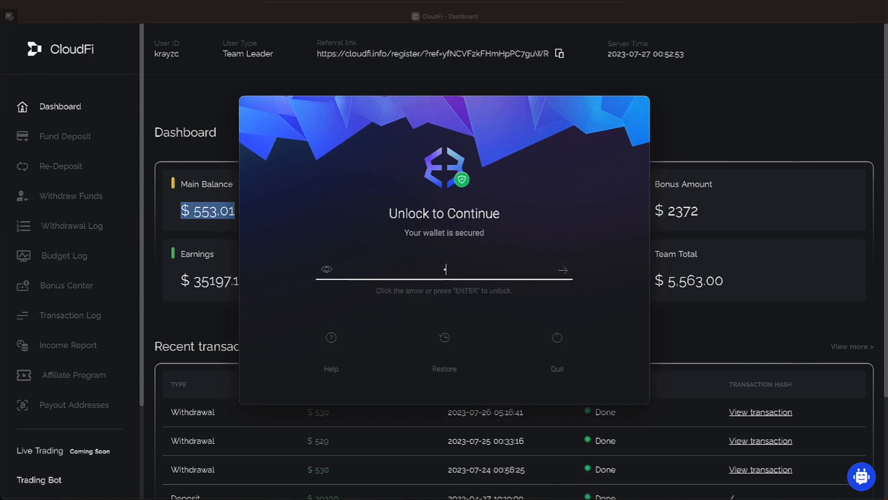
# Unlock Exodus to check the 0.05966317 BTC wallet, then bring CloudFi forward
pyautogui.write('password')
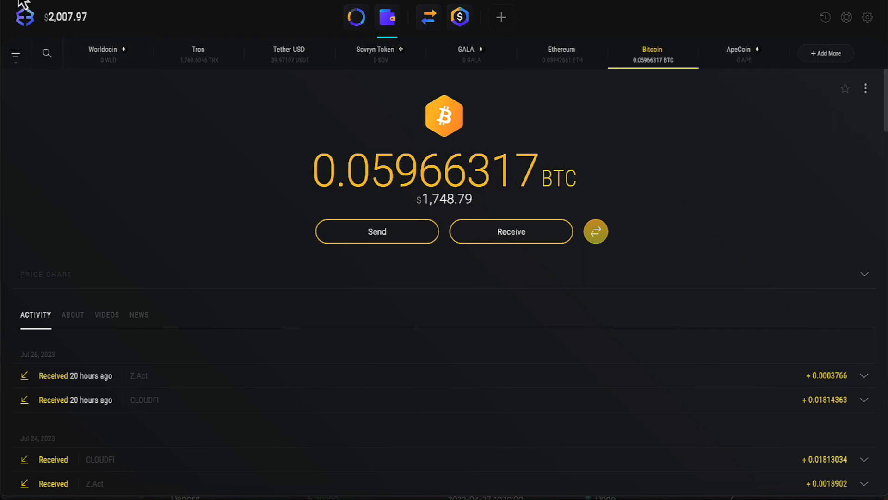
pyautogui.click(428, 17)
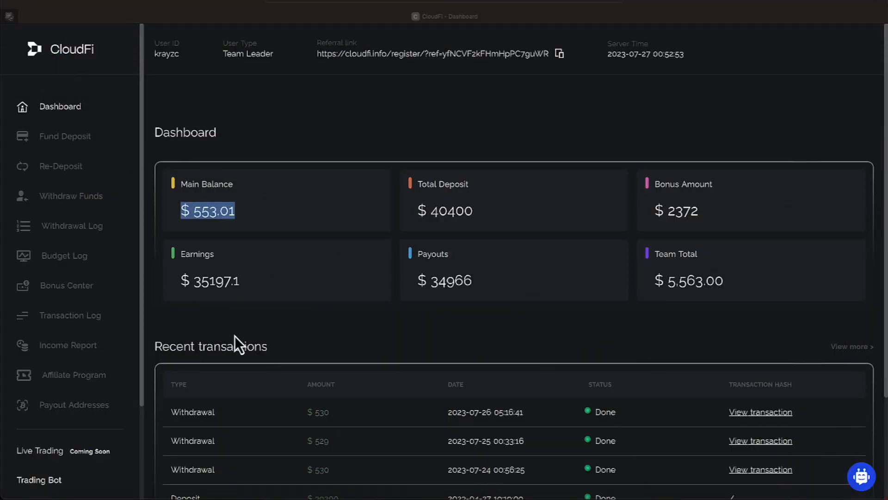
pyautogui.moveTo(379, 394)
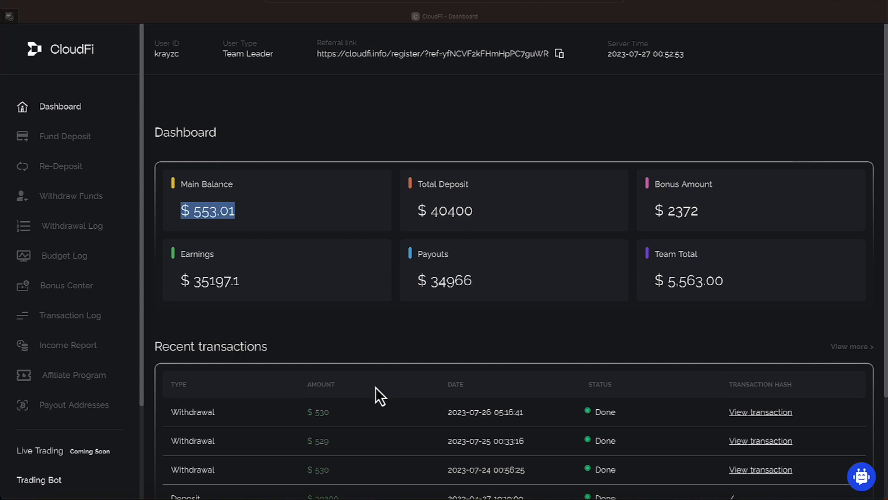
pyautogui.moveTo(158, 266)
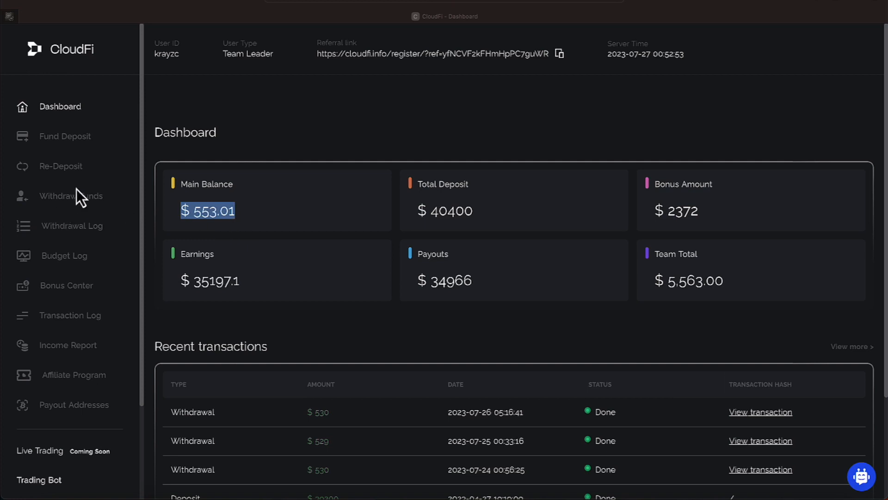
pyautogui.moveTo(69, 234)
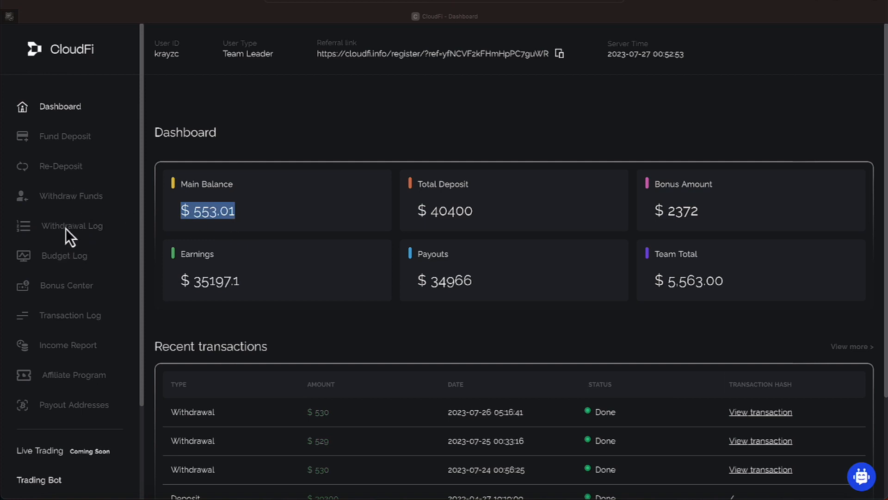
pyautogui.moveTo(72, 203)
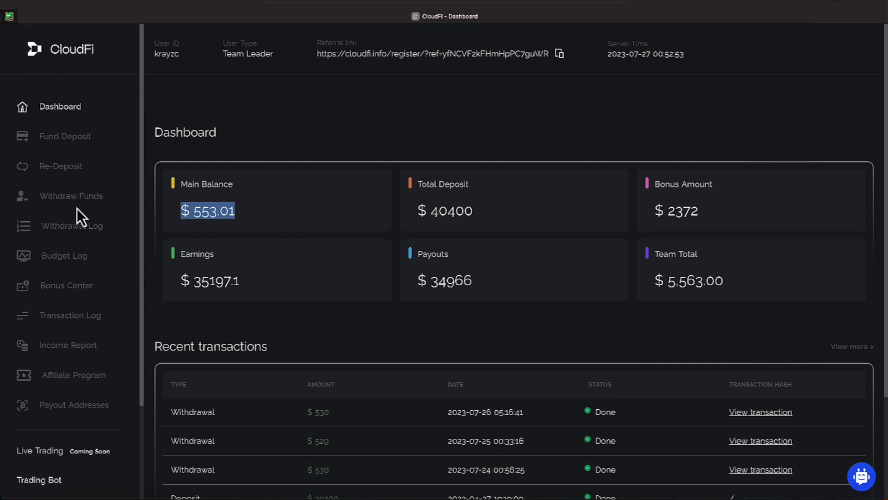
pyautogui.click(72, 195)
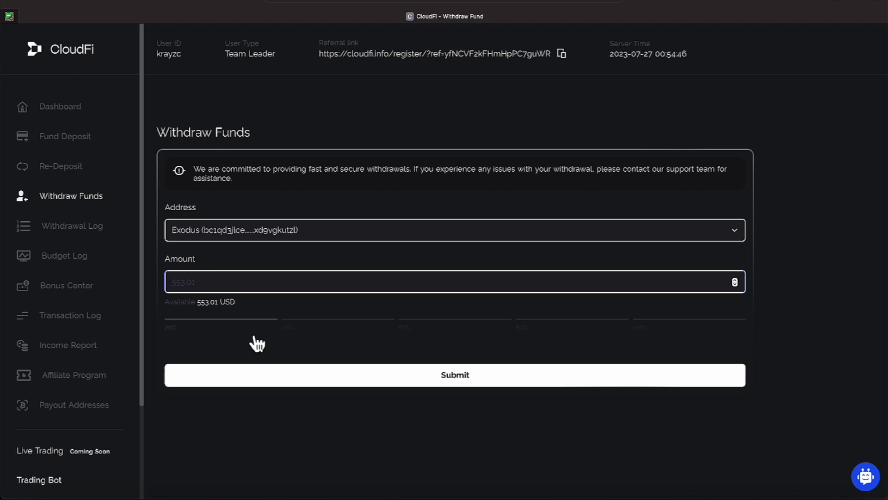
# Enter 553 as the withdrawal amount to the Exodus Bitcoin address
pyautogui.write('553')
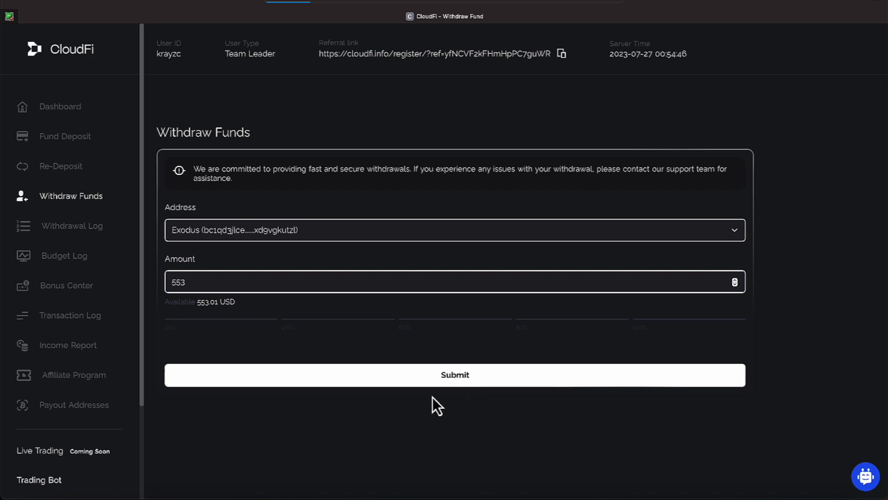
pyautogui.moveTo(297, 66)
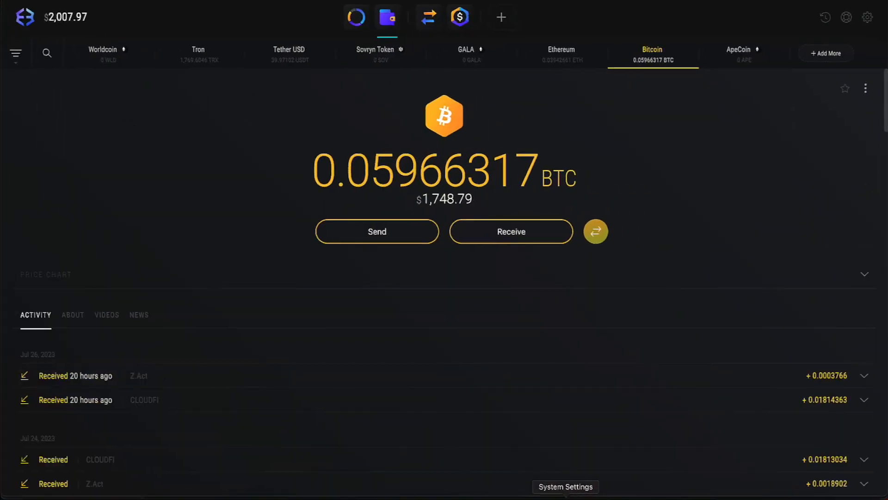
pyautogui.moveTo(443, 221)
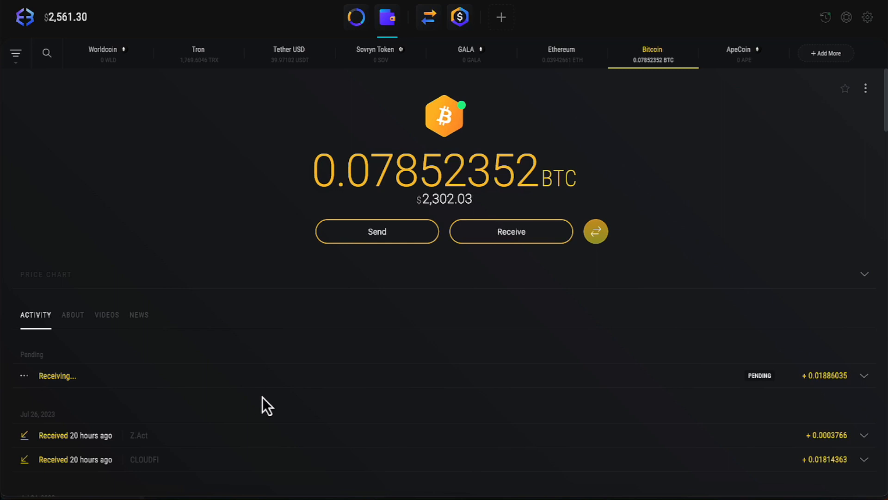
pyautogui.moveTo(866, 376)
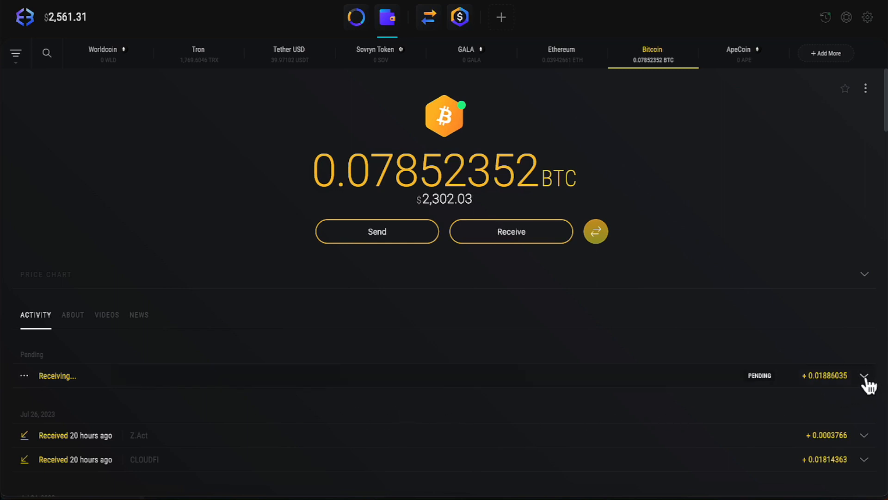
# Add the personal note 'CLOUDFI' to the pending 0.01886035 BTC incoming transaction
pyautogui.click(865, 376)
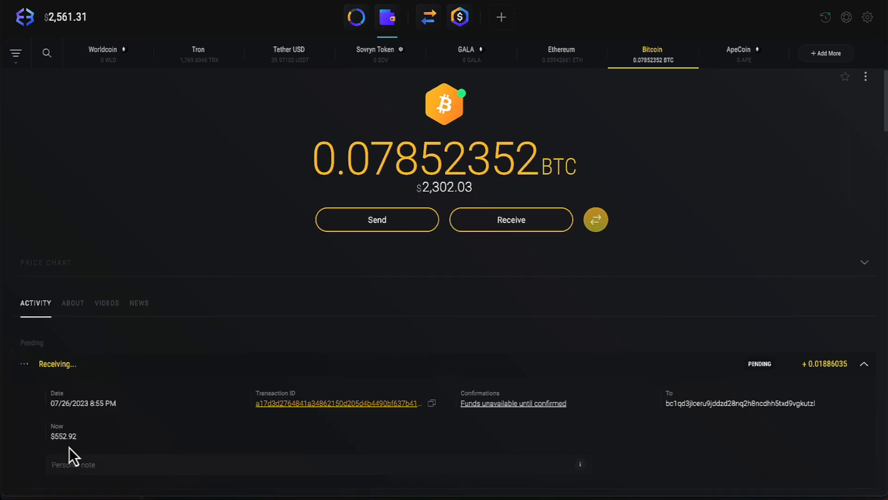
pyautogui.moveTo(97, 431)
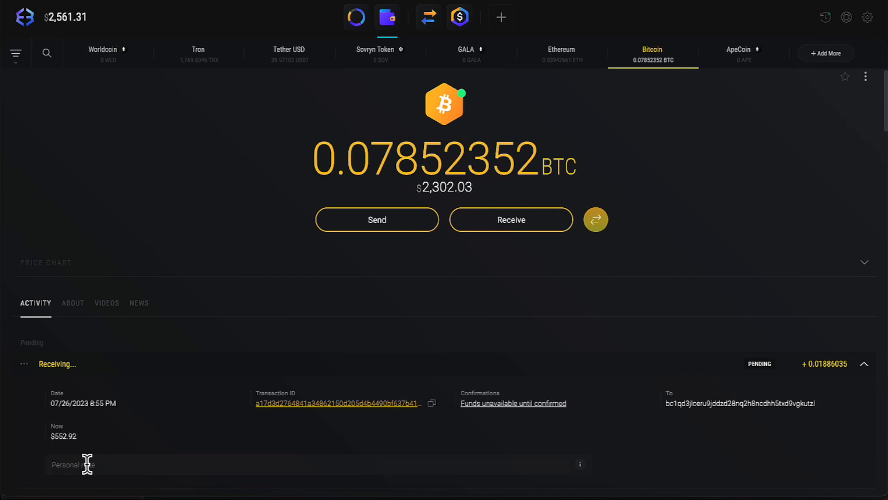
pyautogui.write('CLOU')
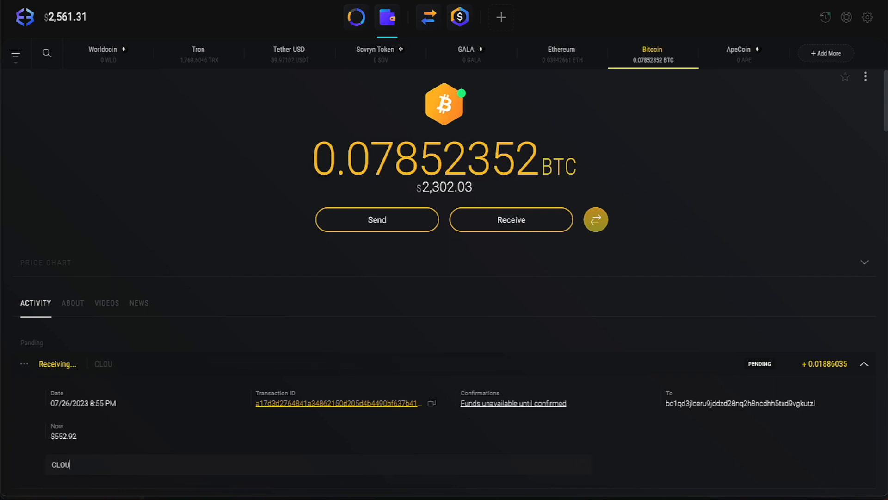
pyautogui.write('DFI')
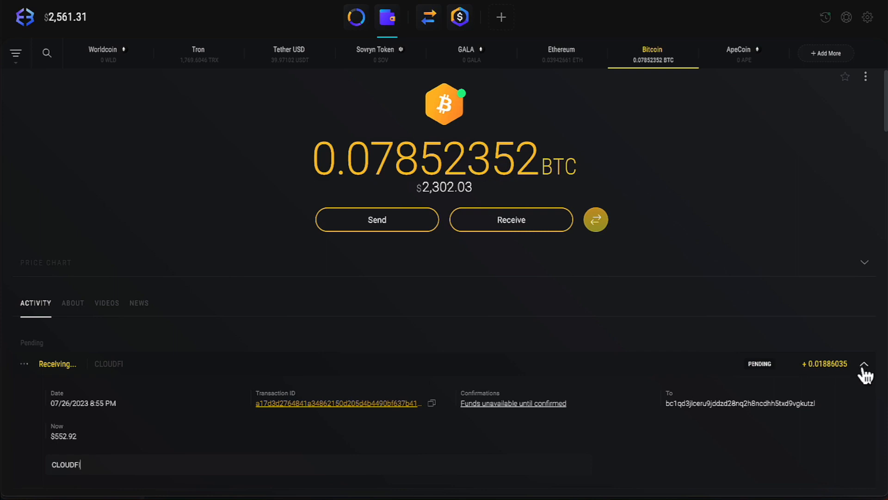
pyautogui.click(865, 364)
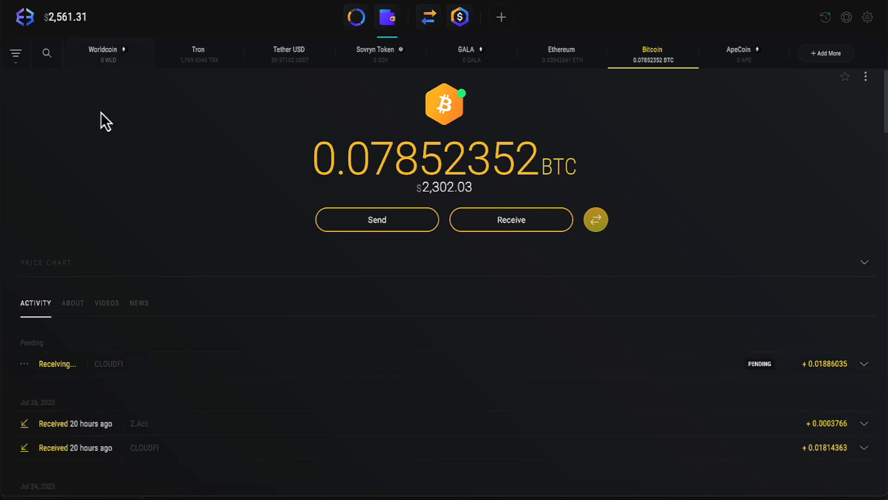
pyautogui.moveTo(23, 8)
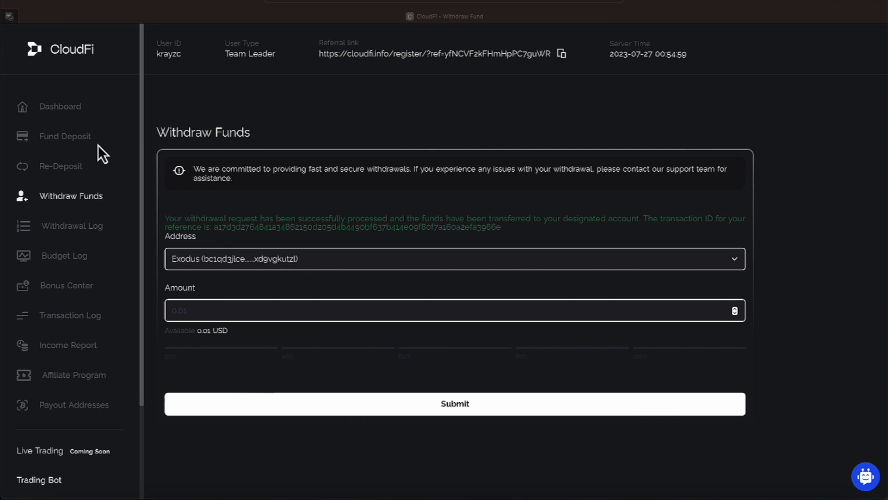
pyautogui.moveTo(60, 107)
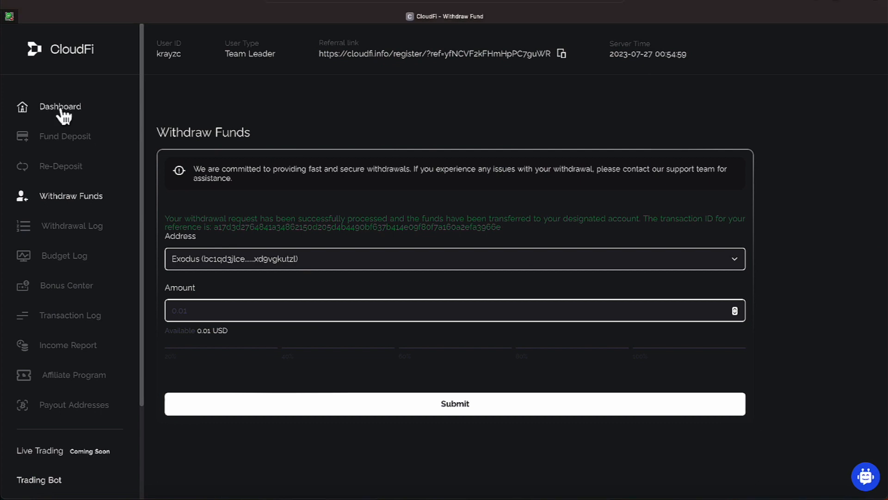
# Return to the Dashboard showing $0.01 balance, $35519 payouts and the $553 withdrawal
pyautogui.click(60, 107)
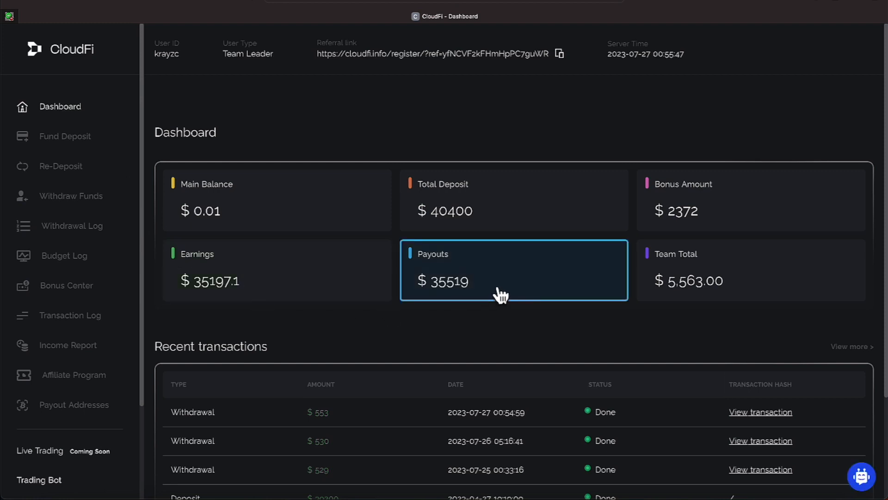
pyautogui.moveTo(501, 285)
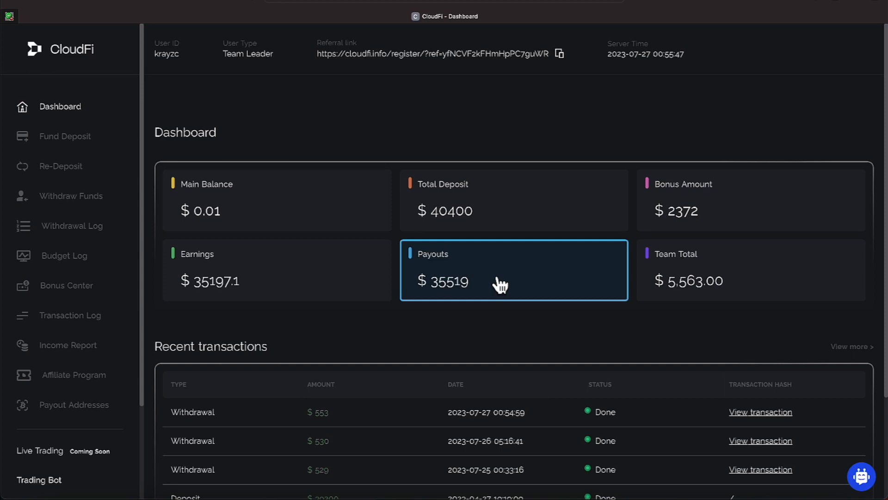
pyautogui.moveTo(116, 206)
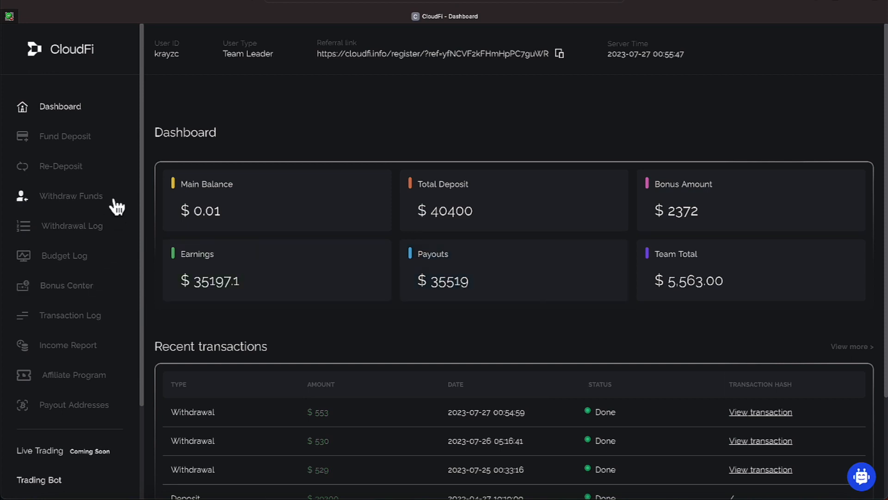
pyautogui.moveTo(61, 166)
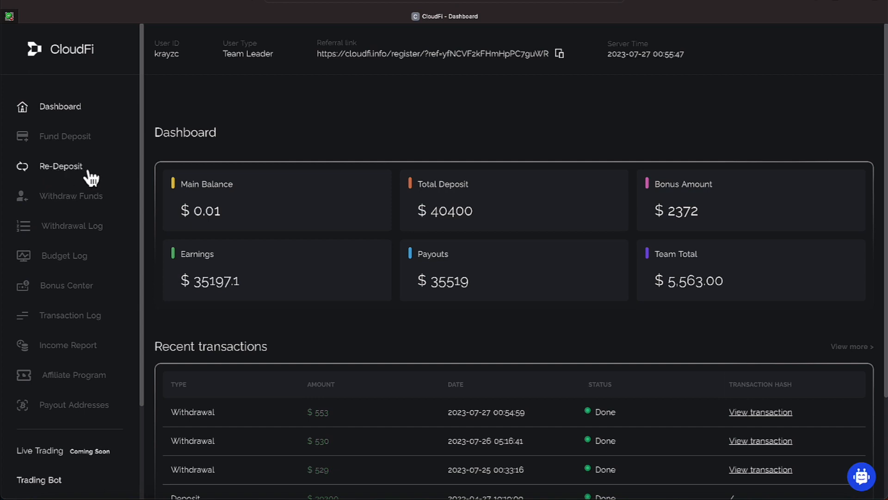
# Open Re-Deposit to view the form with 0.01 USD available and $50 minimum
pyautogui.click(60, 166)
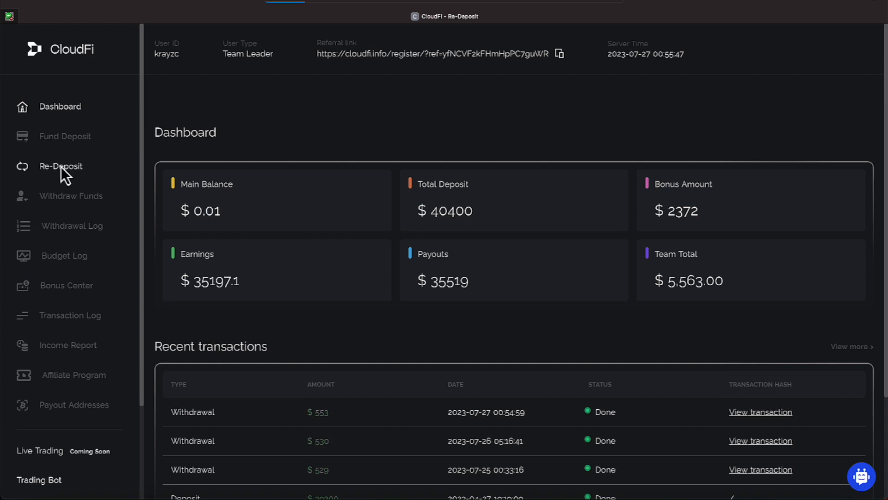
pyautogui.click(61, 167)
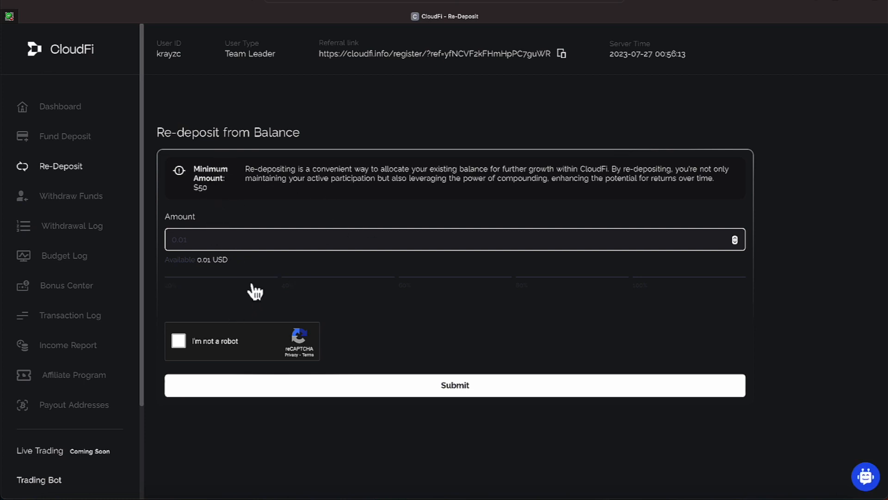
pyautogui.moveTo(284, 329)
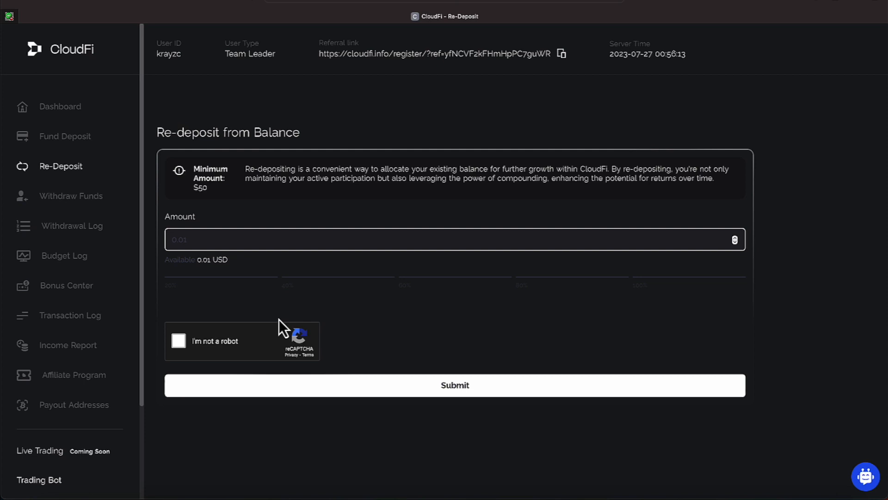
pyautogui.moveTo(87, 230)
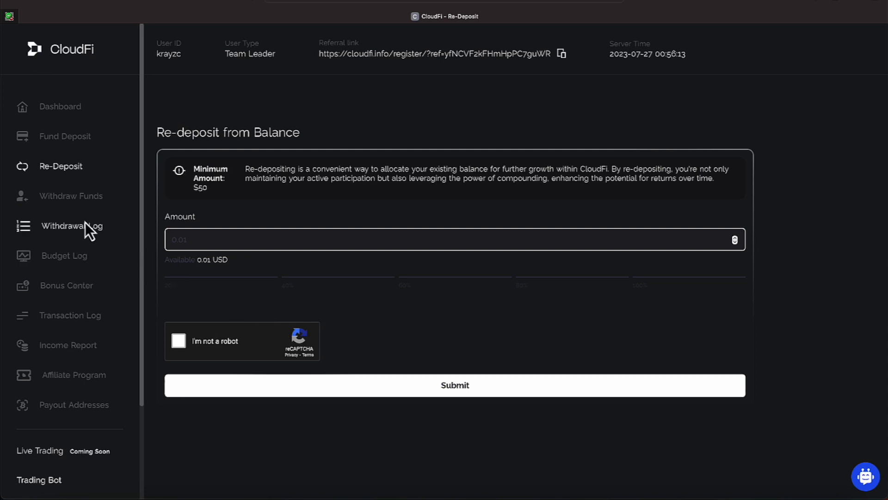
pyautogui.moveTo(153, 238)
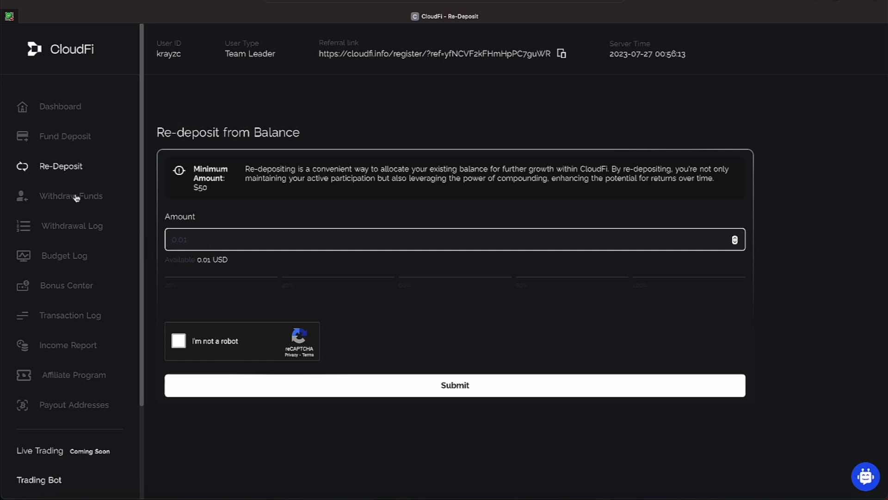
pyautogui.moveTo(84, 315)
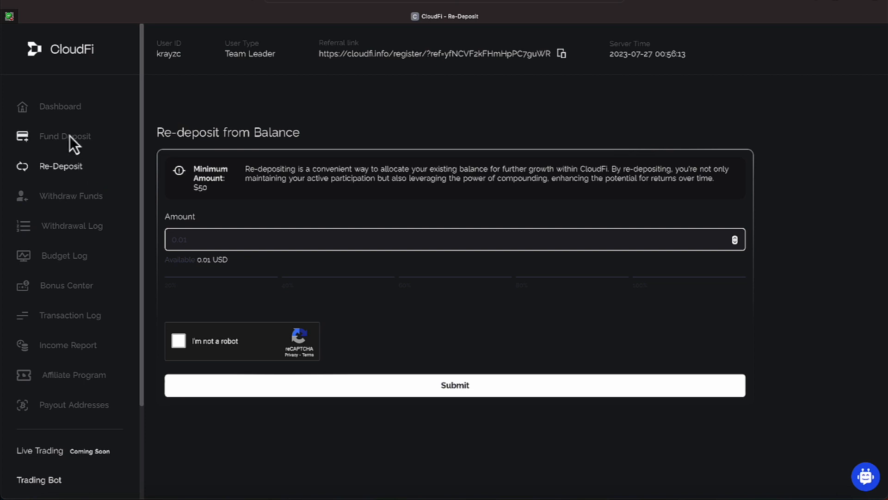
pyautogui.moveTo(77, 123)
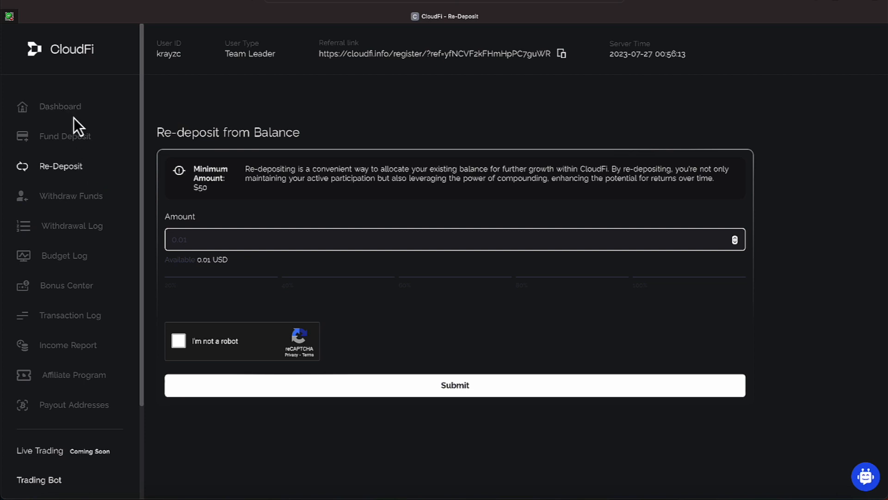
pyautogui.moveTo(52, 136)
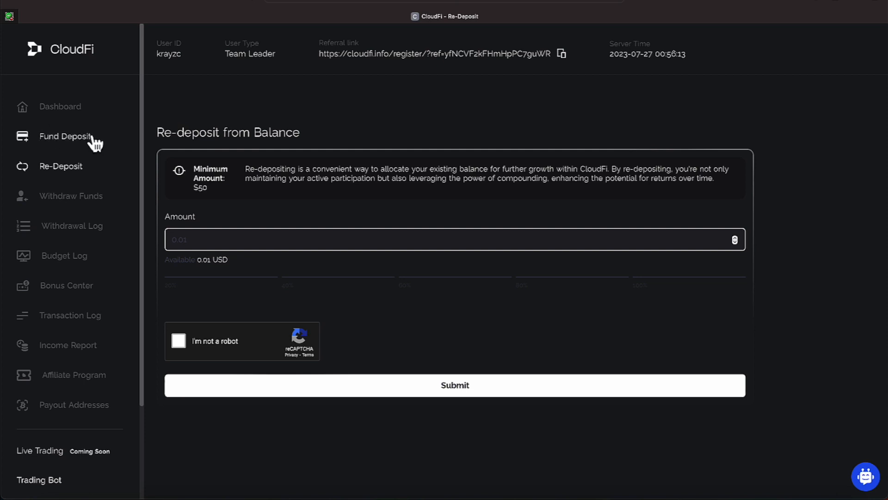
pyautogui.moveTo(95, 140)
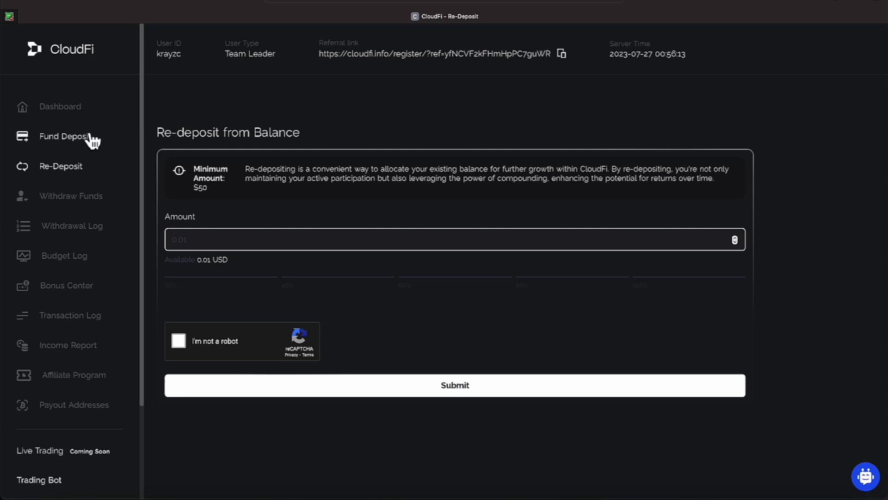